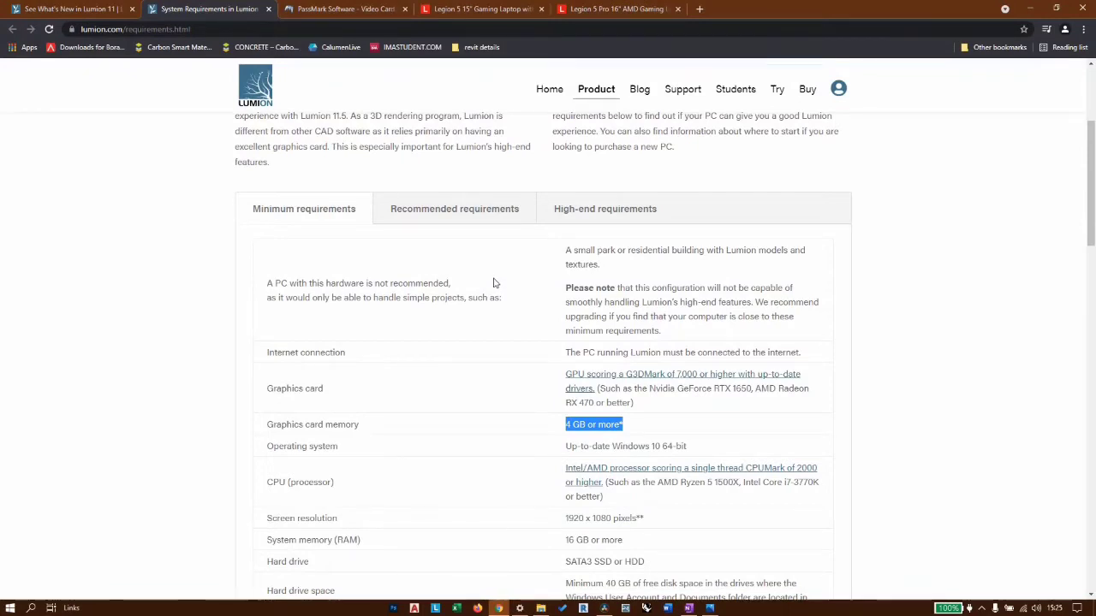
# Step: Review Lumion 11.5's recommended hardware specs, then bring up the high-end requirements
pyautogui.click(454, 209)
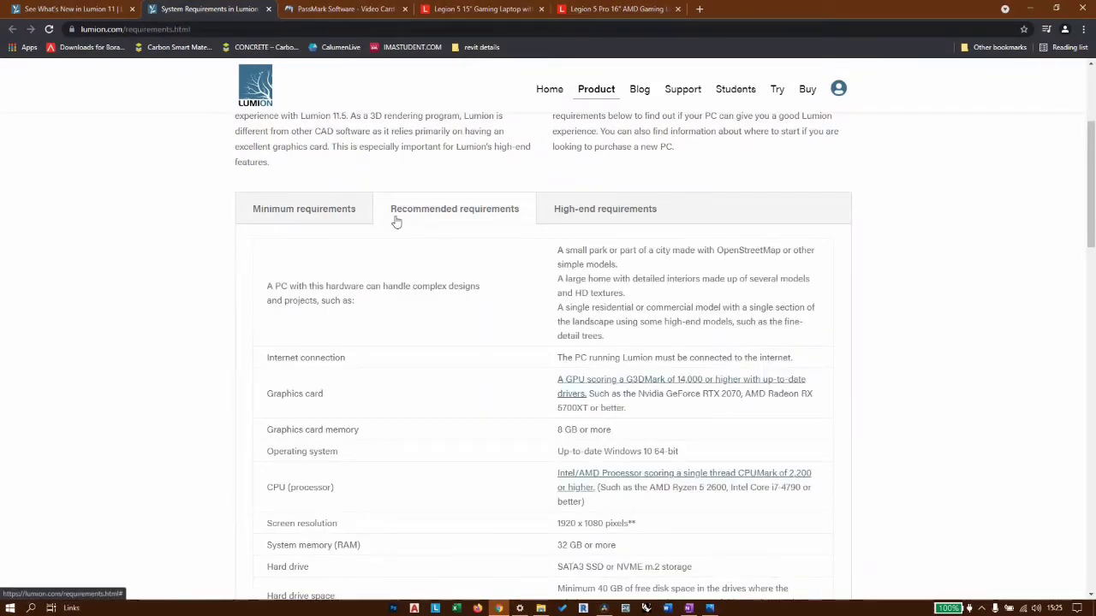
pyautogui.scroll(-3)
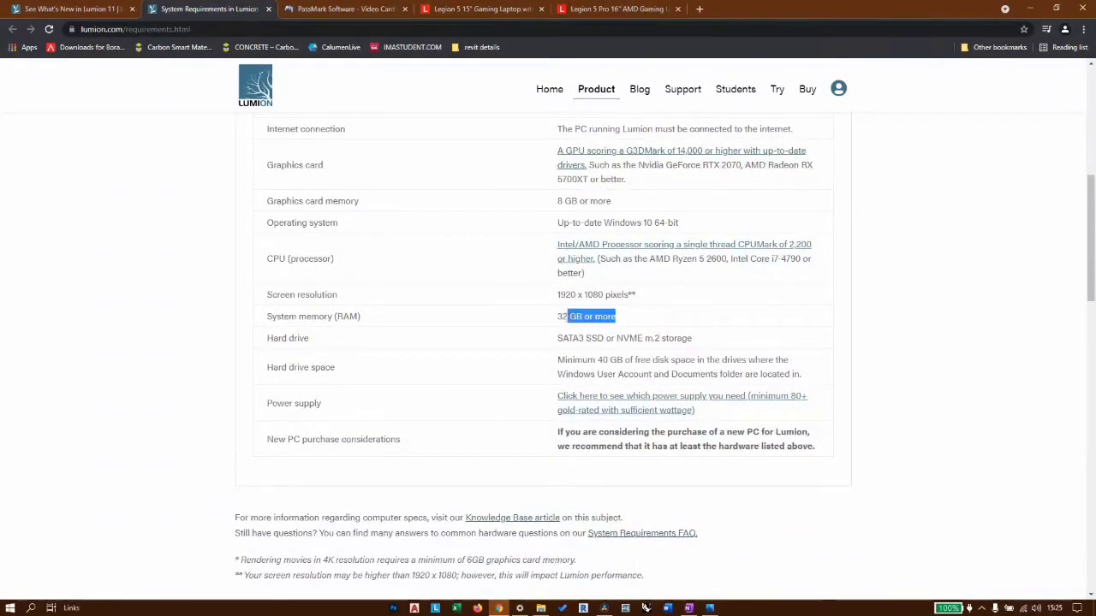
pyautogui.click(561, 321)
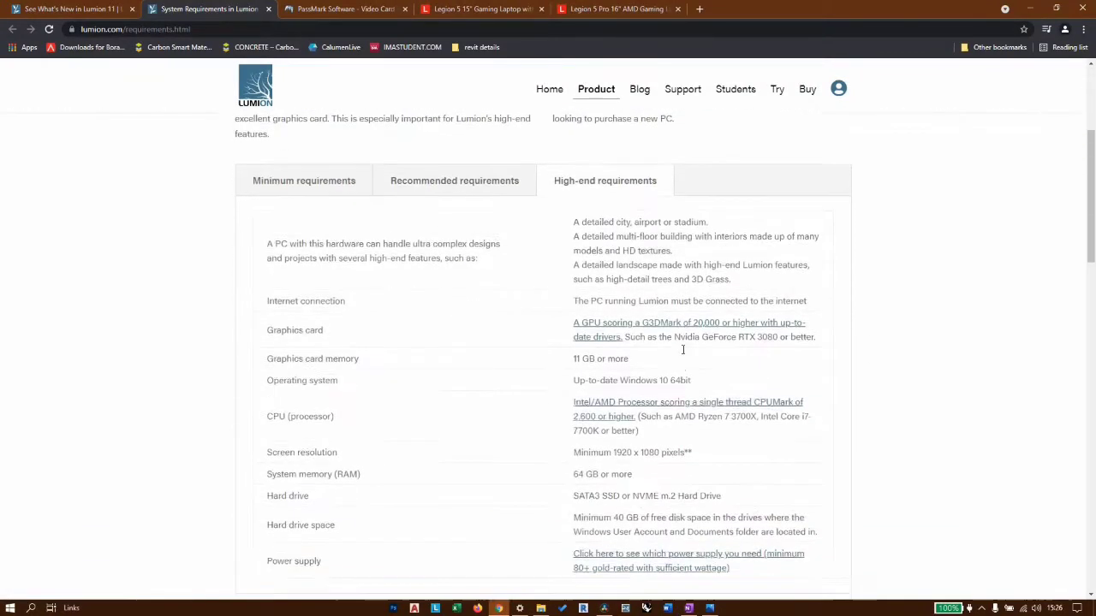
# Step: Recheck Lumion's recommended specs, then go to the Lenovo Legion 5 15" AMD laptop page
pyautogui.scroll(-3)
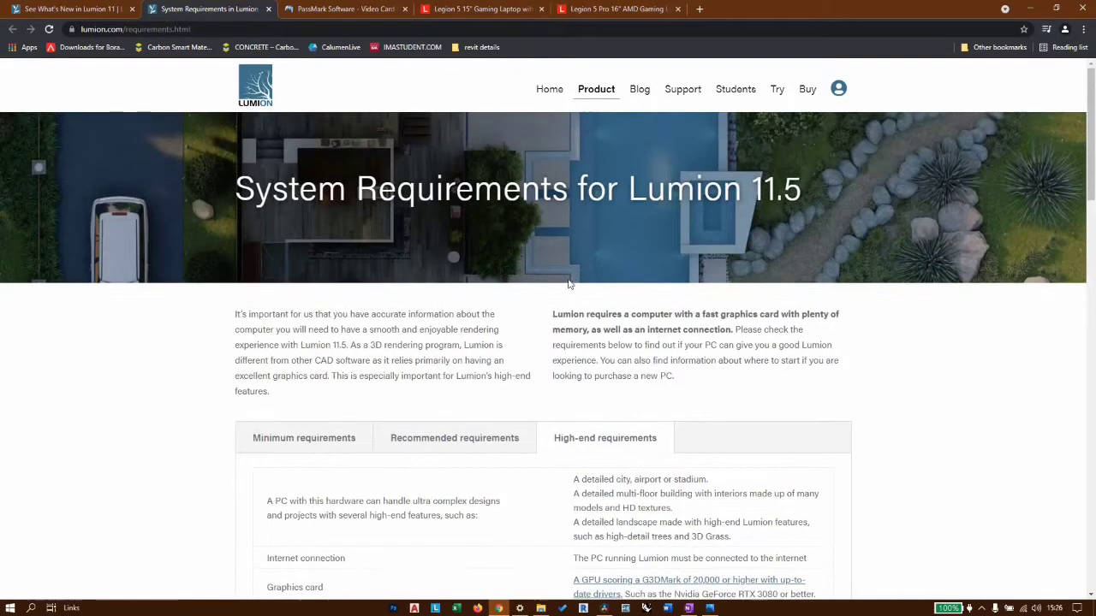
pyautogui.click(454, 437)
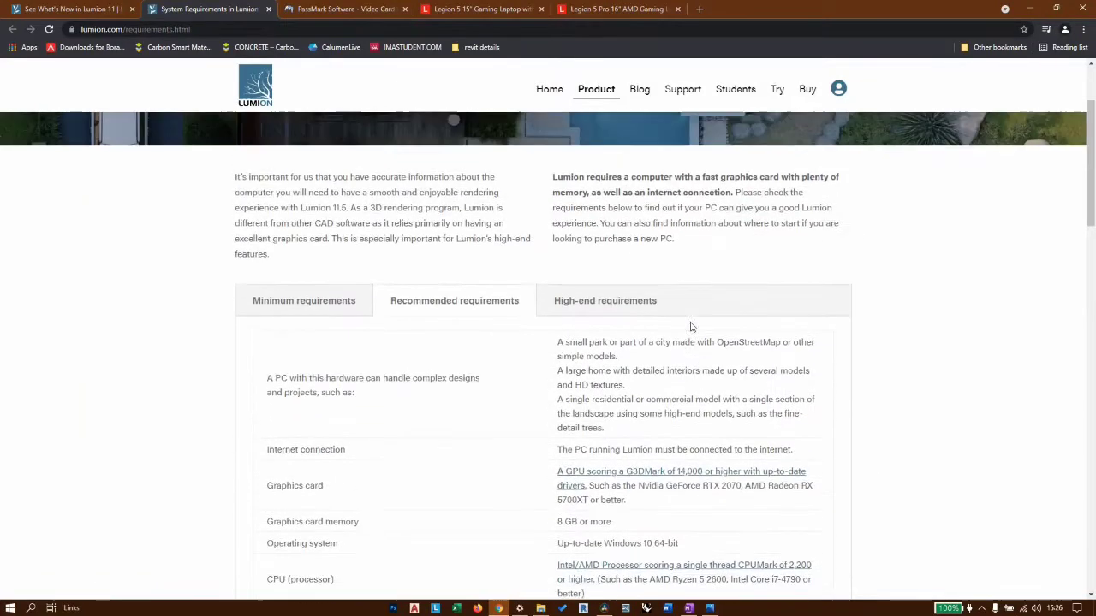
pyautogui.scroll(-3)
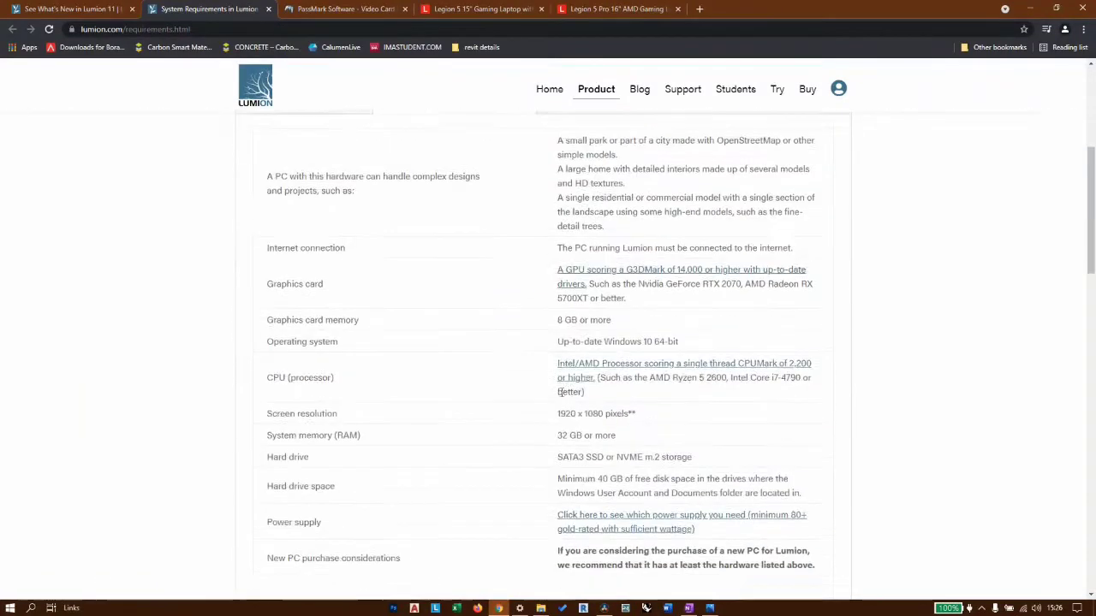
pyautogui.scroll(-3)
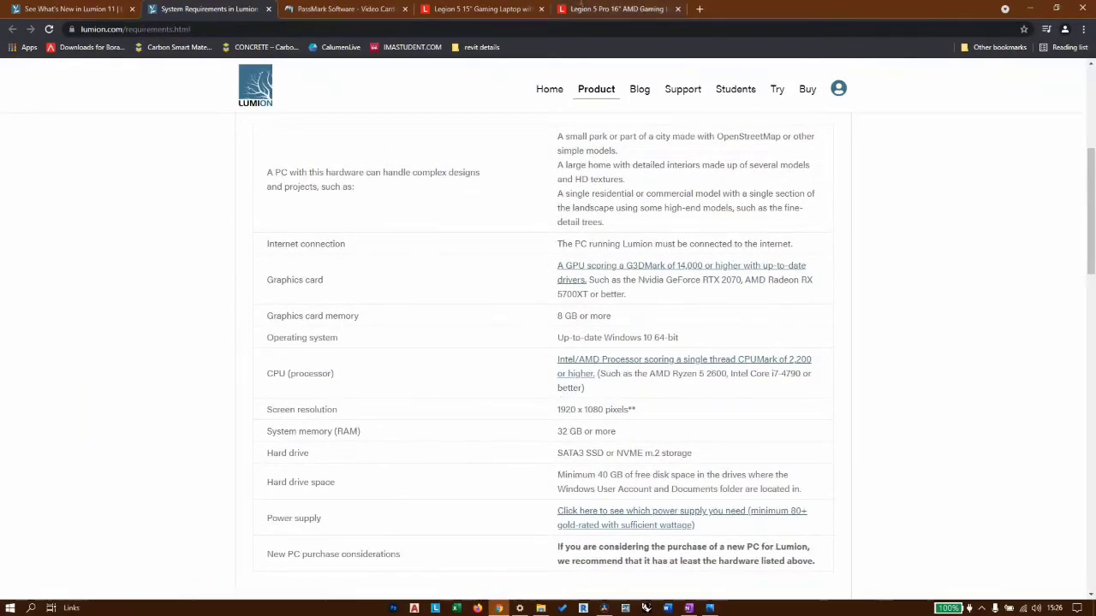
pyautogui.click(480, 8)
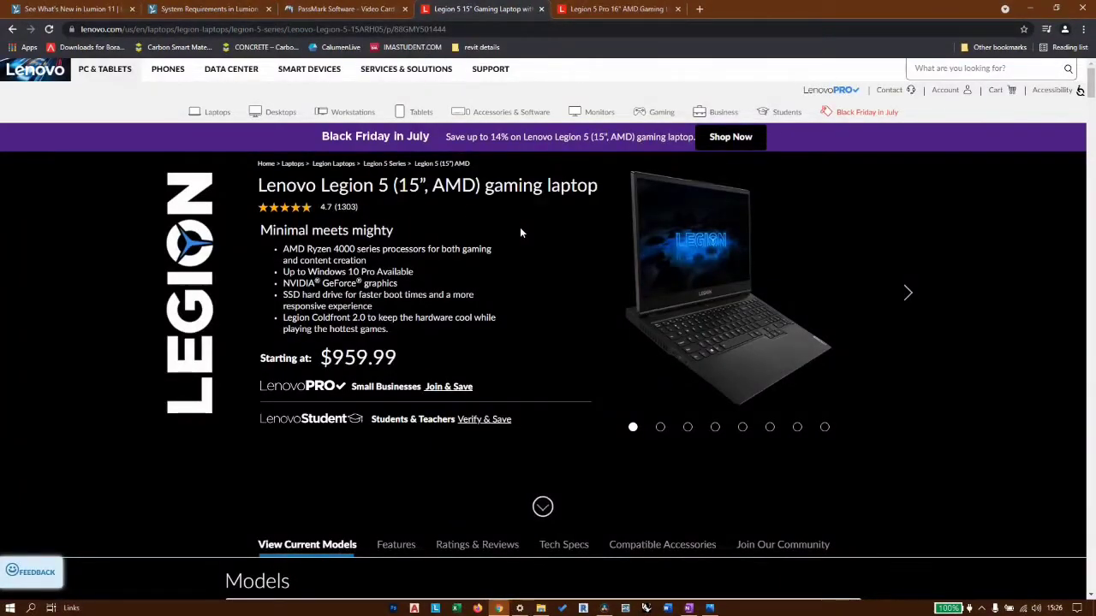
# Step: Compare Legion 5 15" model specs, then view Legion 5 Pro 16" AMD Standard and Premium specs
pyautogui.scroll(-3)
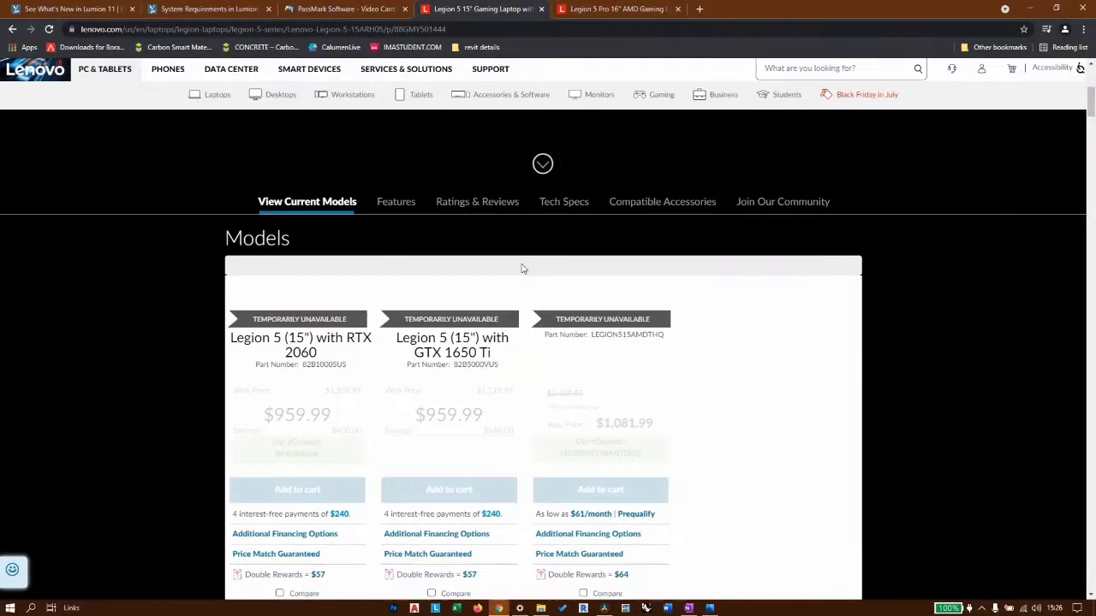
pyautogui.scroll(-3)
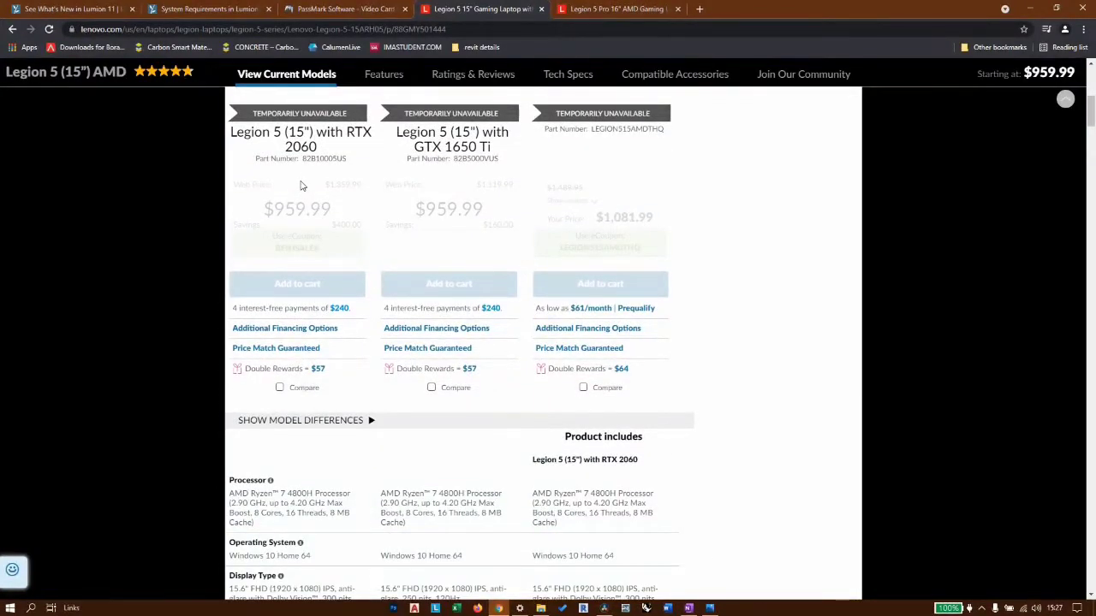
pyautogui.moveTo(785, 355)
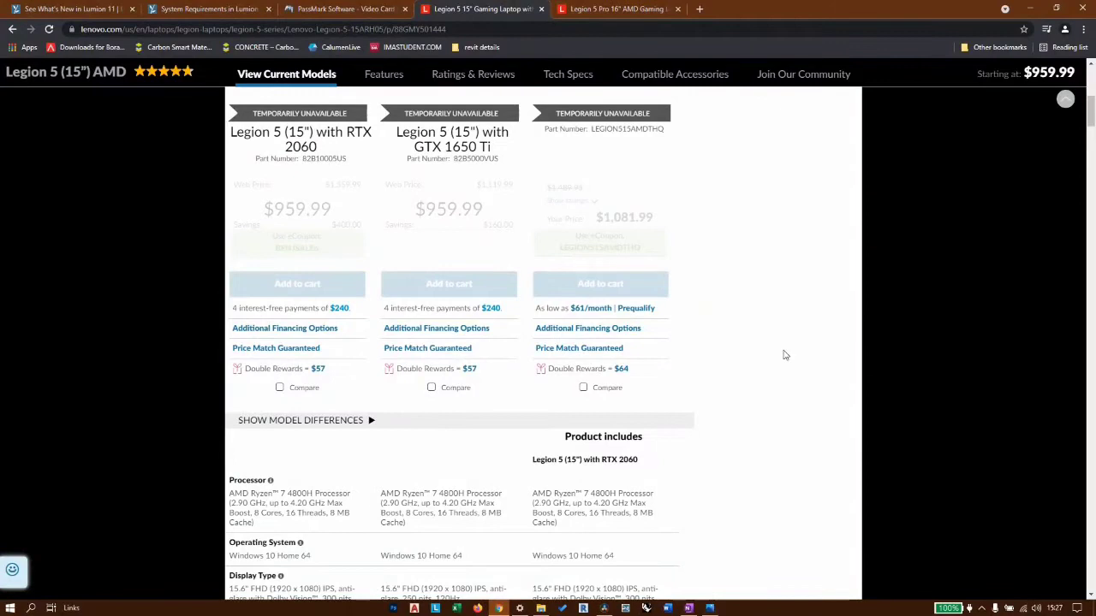
pyautogui.moveTo(741, 380)
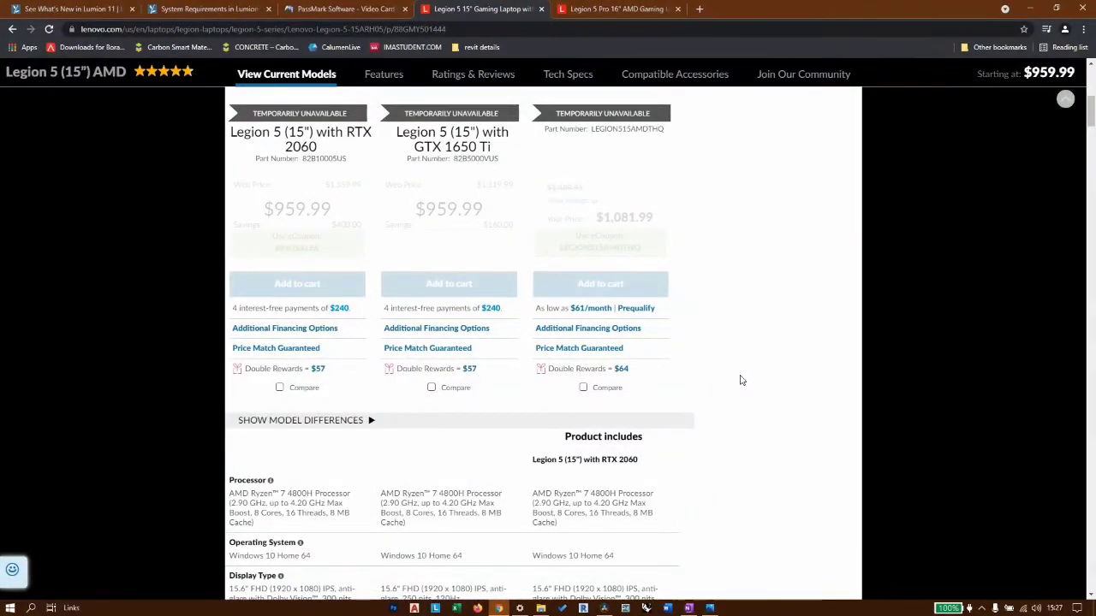
pyautogui.scroll(-3)
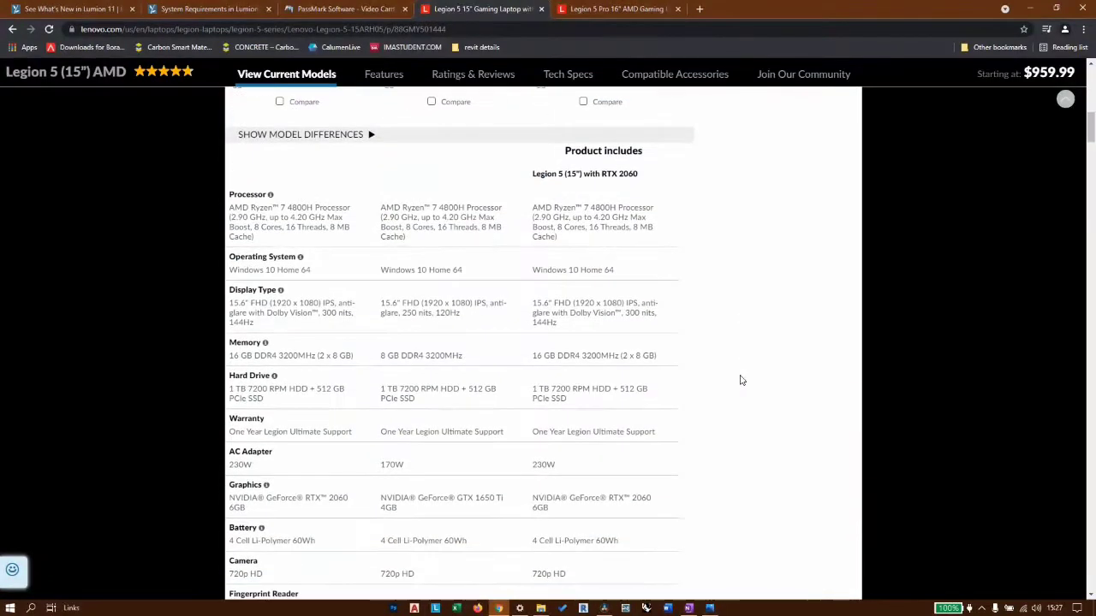
pyautogui.scroll(-3)
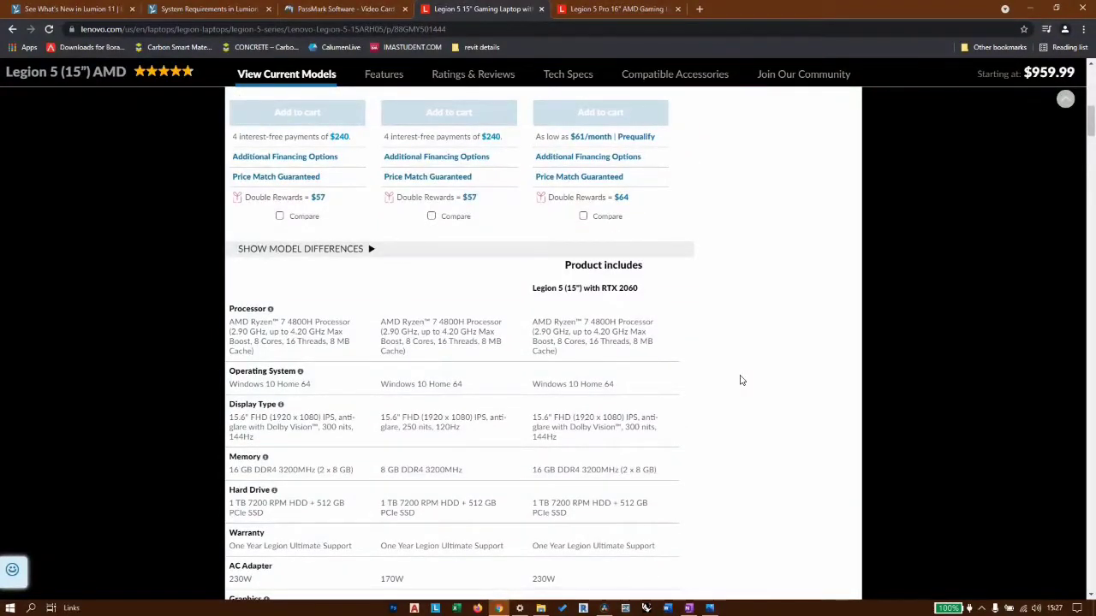
pyautogui.scroll(-3)
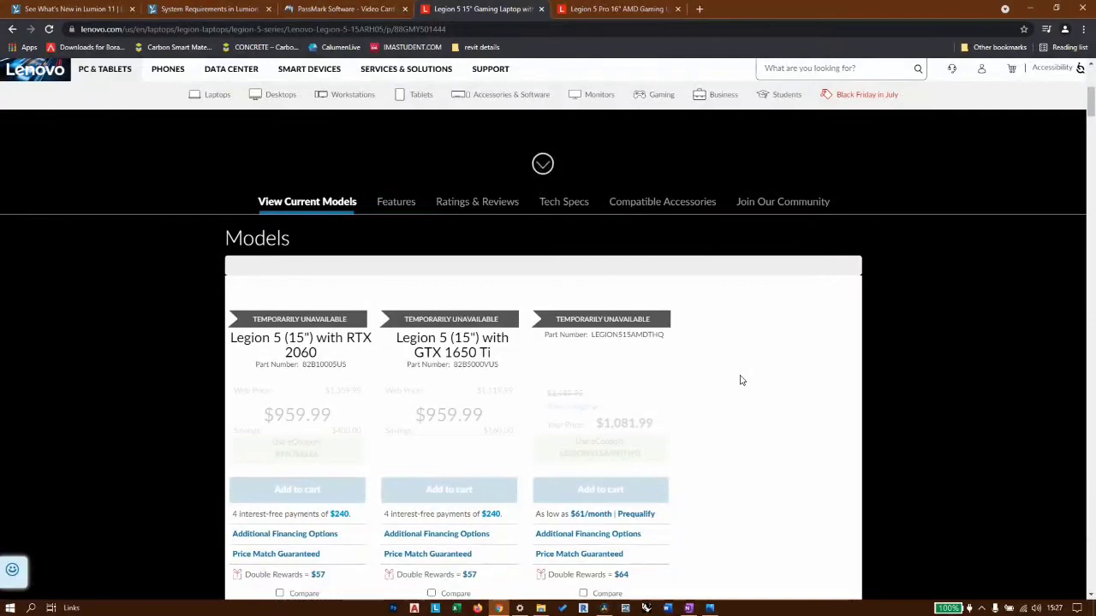
pyautogui.moveTo(717, 378)
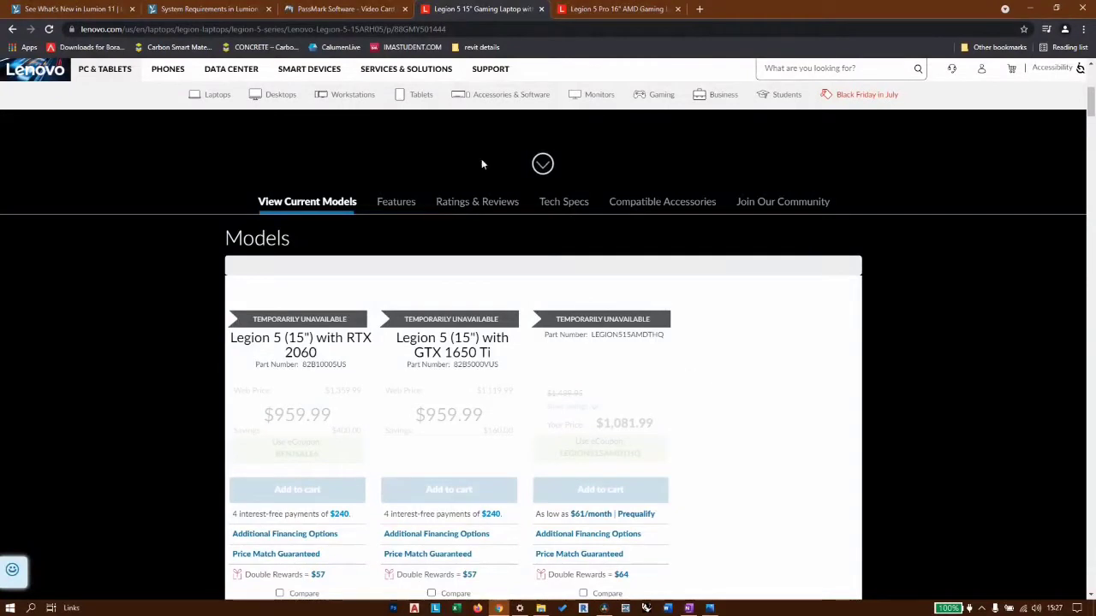
pyautogui.click(209, 9)
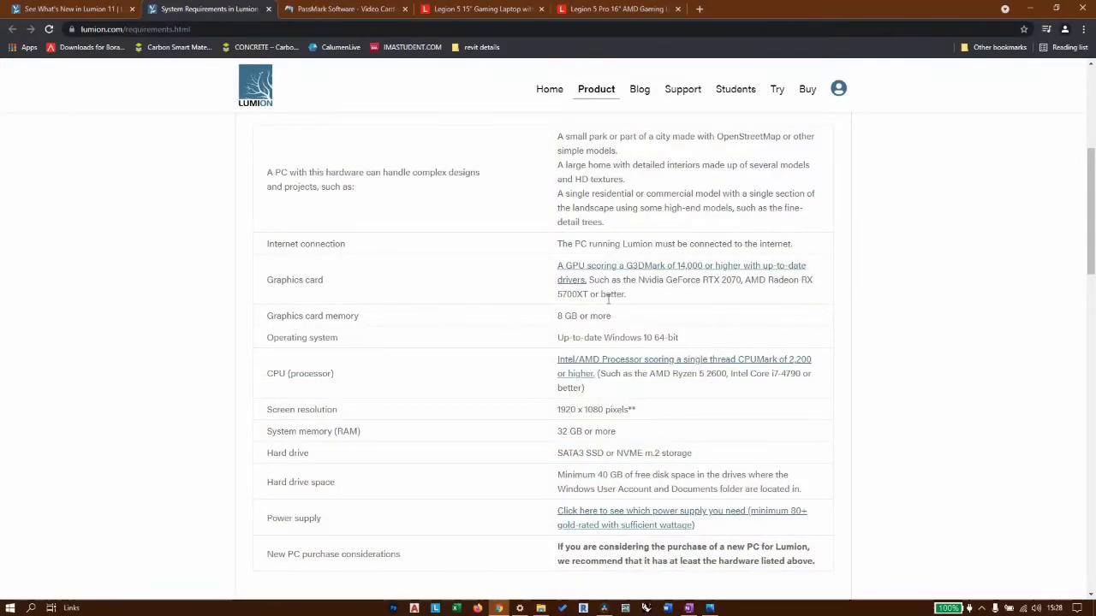
pyautogui.click(618, 9)
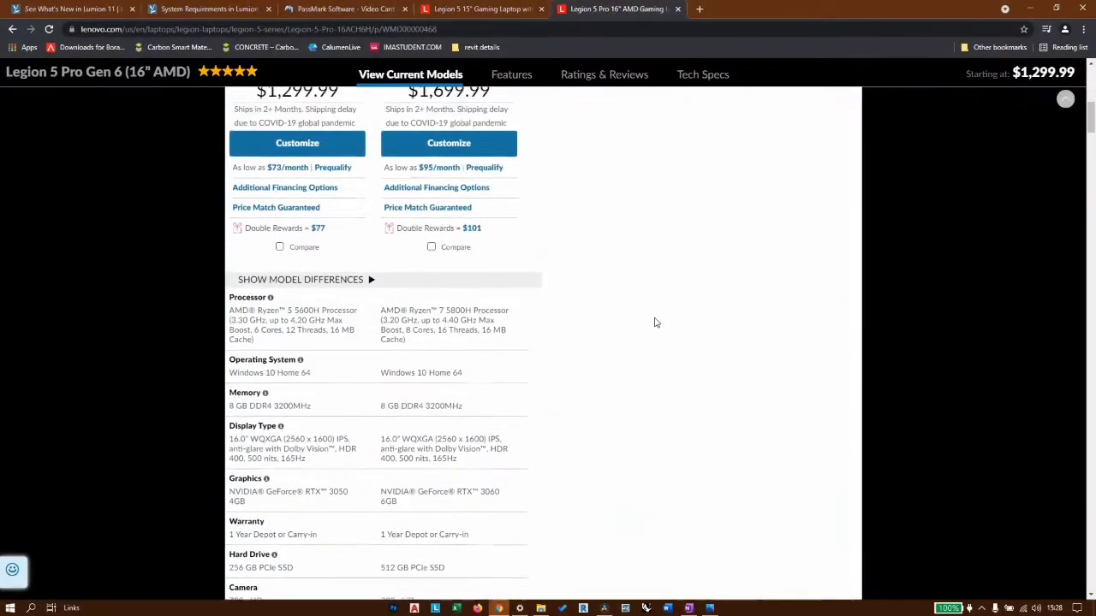
# Step: Check the Legion 5 Pro's RTX 3060 6GB graphics spec, then go to PassMark's high-end G3D chart
pyautogui.scroll(3)
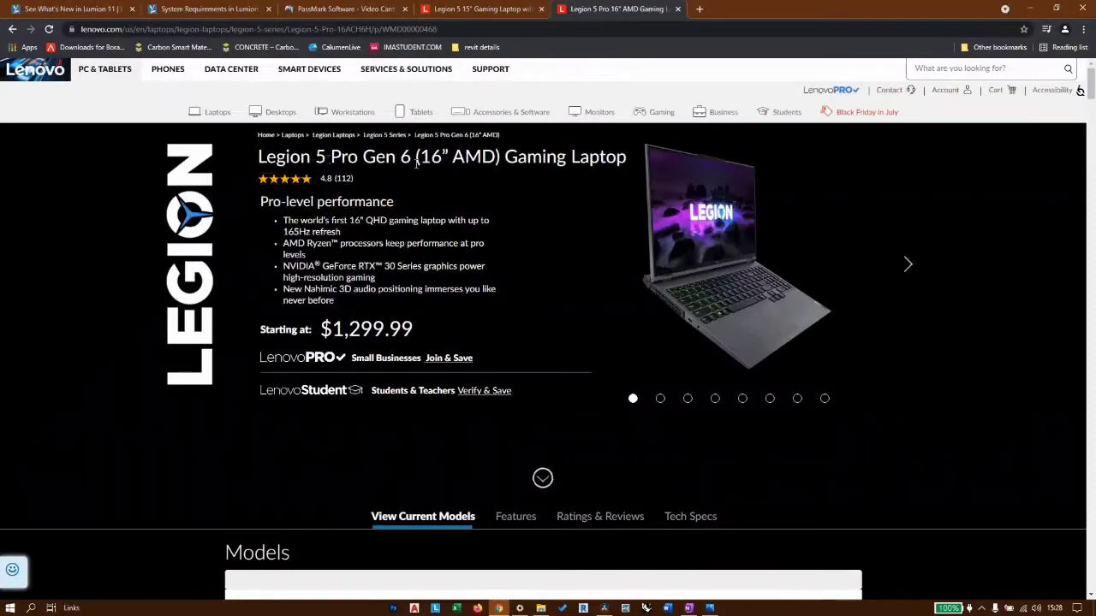
pyautogui.scroll(-3)
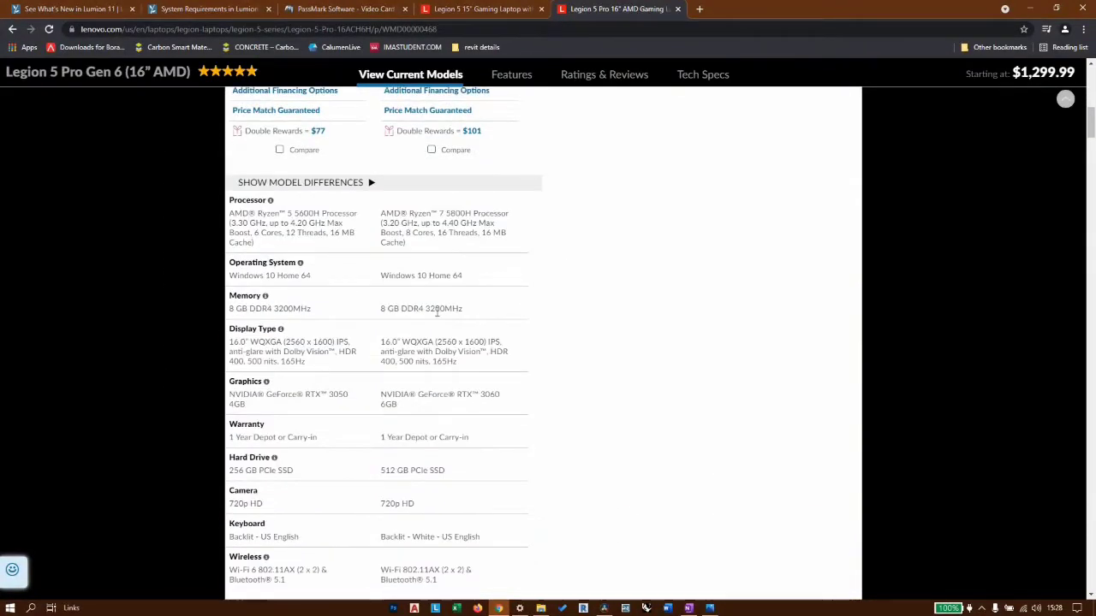
pyautogui.scroll(-3)
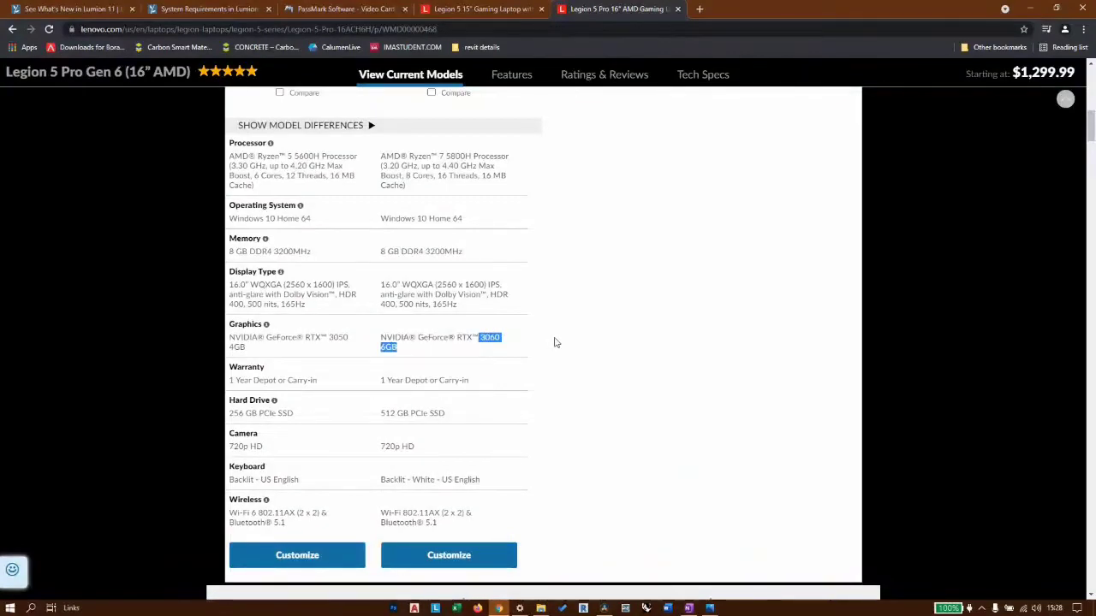
pyautogui.scroll(3)
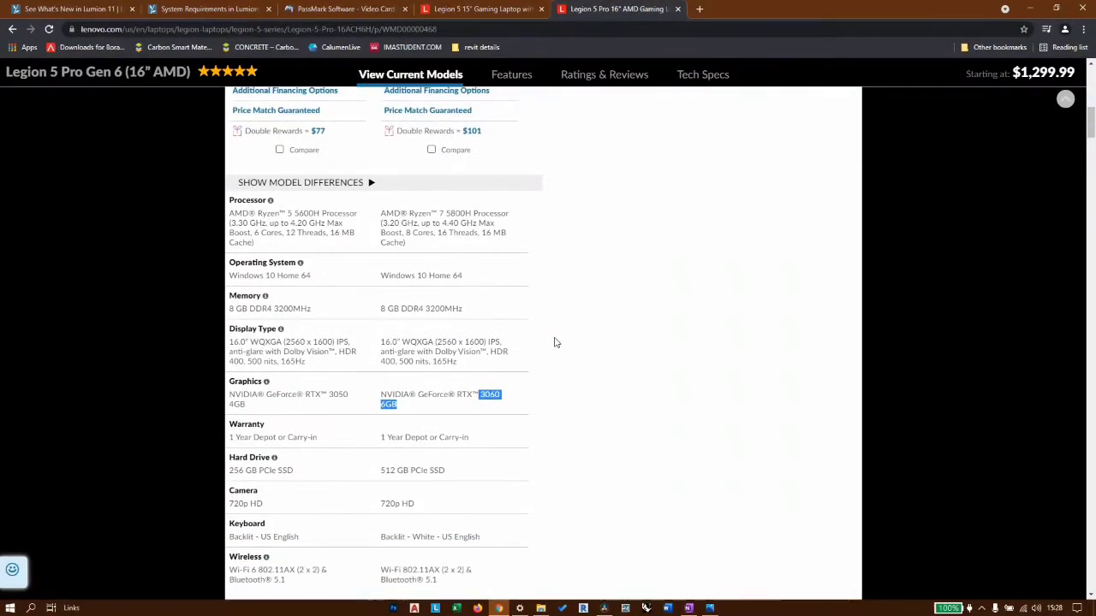
pyautogui.scroll(-3)
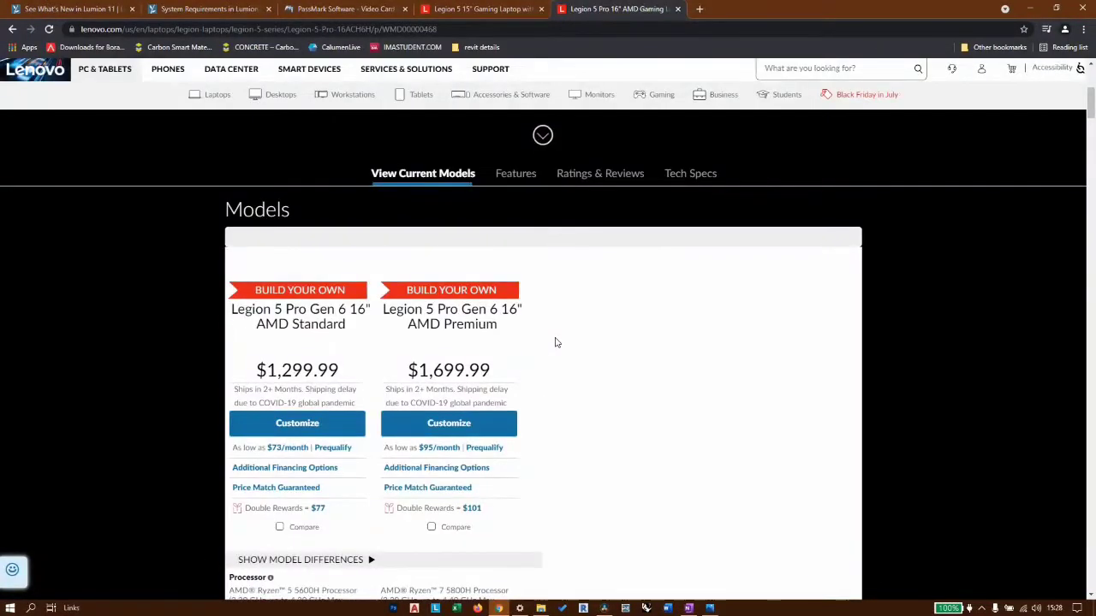
pyautogui.scroll(-3)
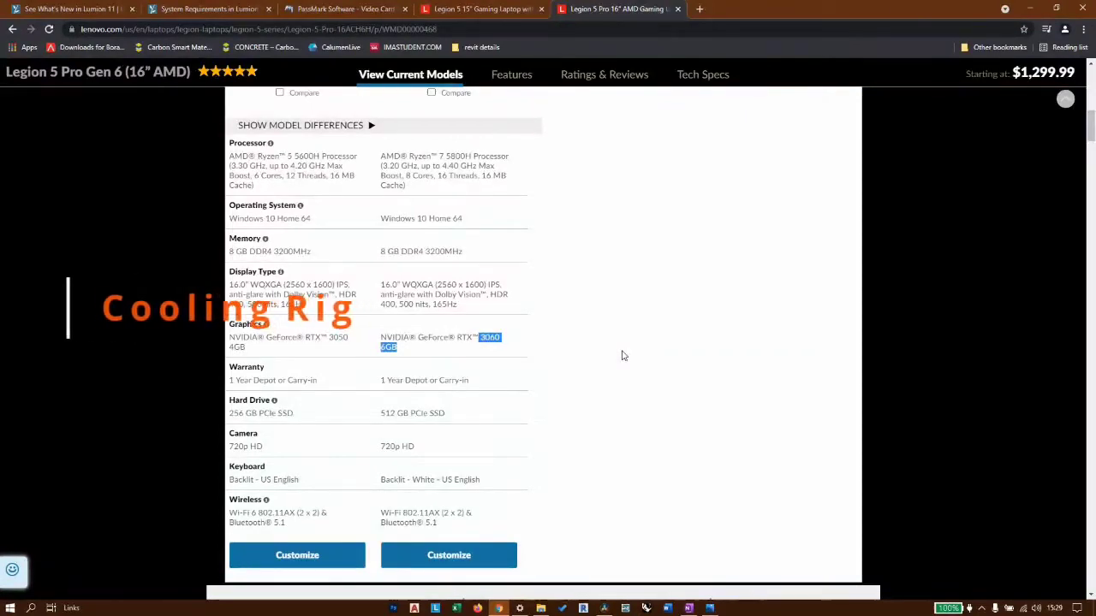
pyautogui.click(343, 8)
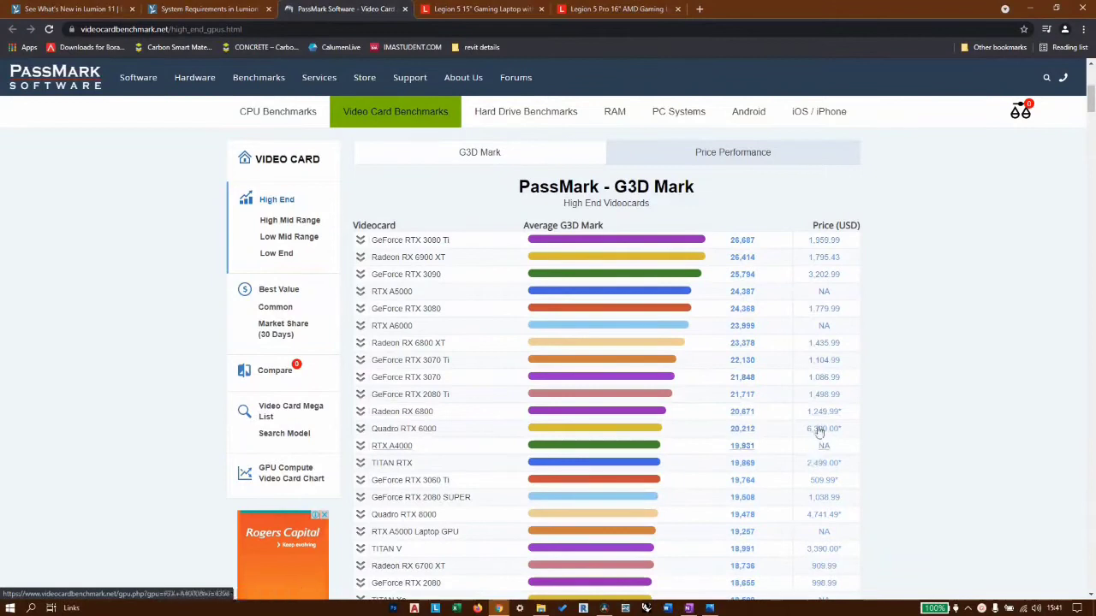
# Step: Locate the RTX 3060 Laptop GPU (12,241 G3D Mark) and 1660 on PassMark, then return to Legion 5 Pro
pyautogui.scroll(-3)
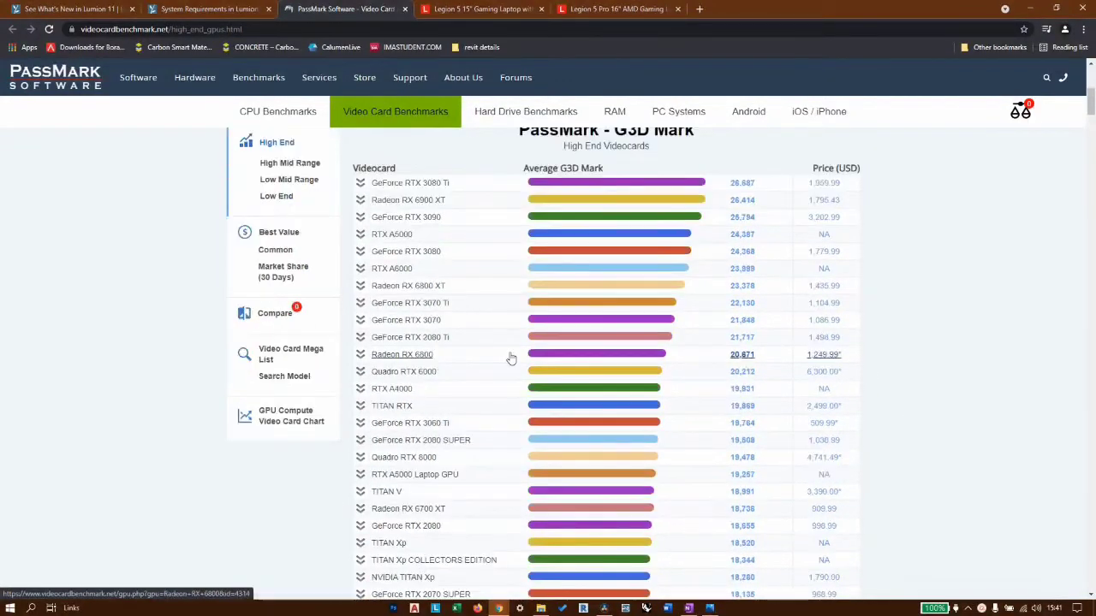
pyautogui.scroll(-3)
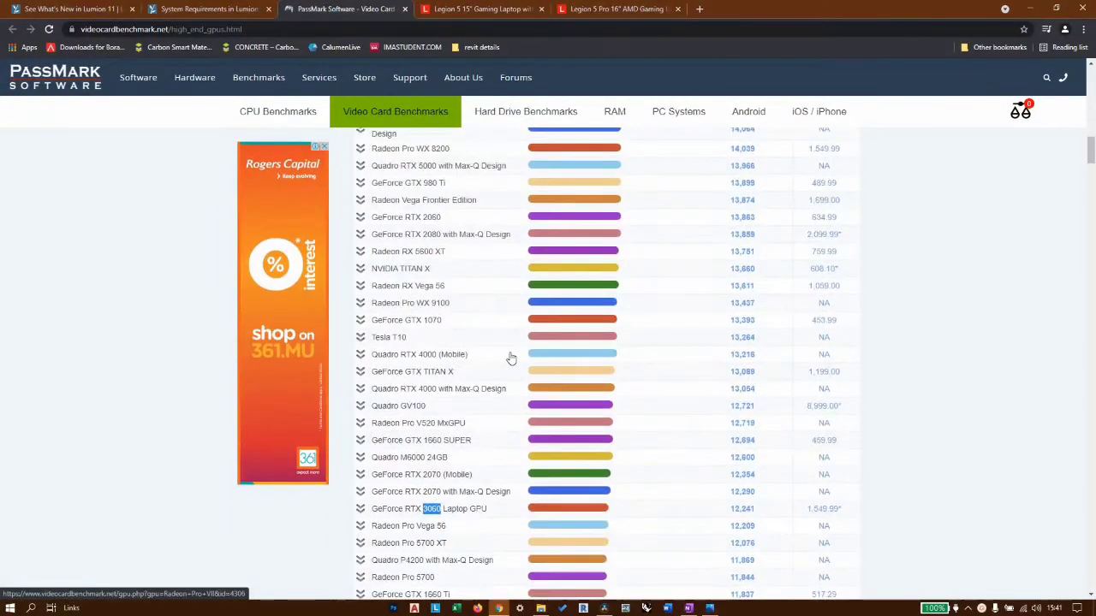
pyautogui.scroll(-3)
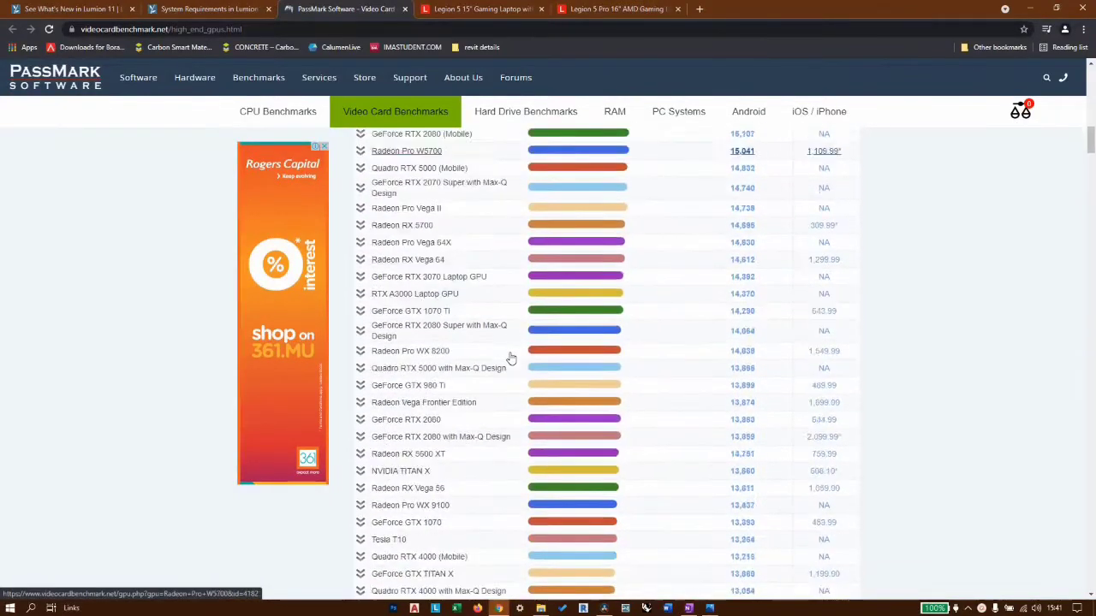
pyautogui.scroll(-3)
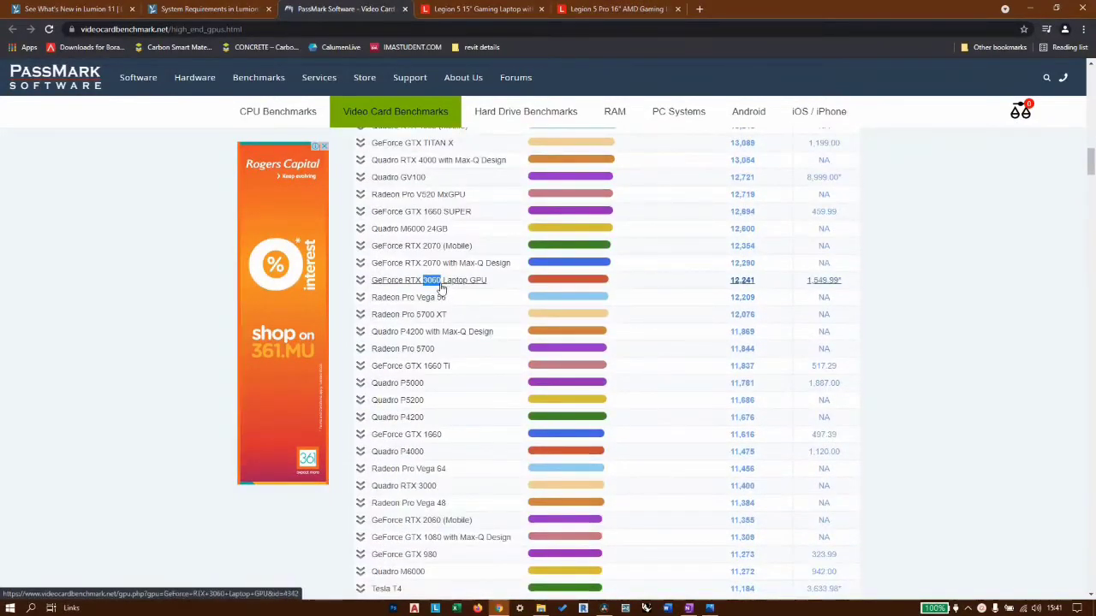
pyautogui.moveTo(749, 289)
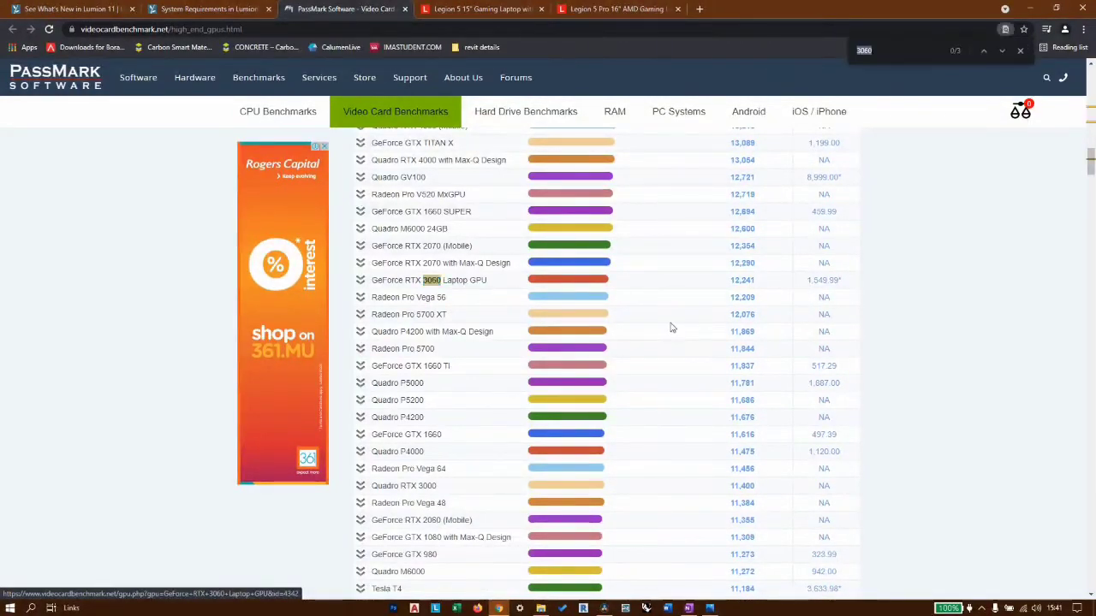
pyautogui.write('1660')
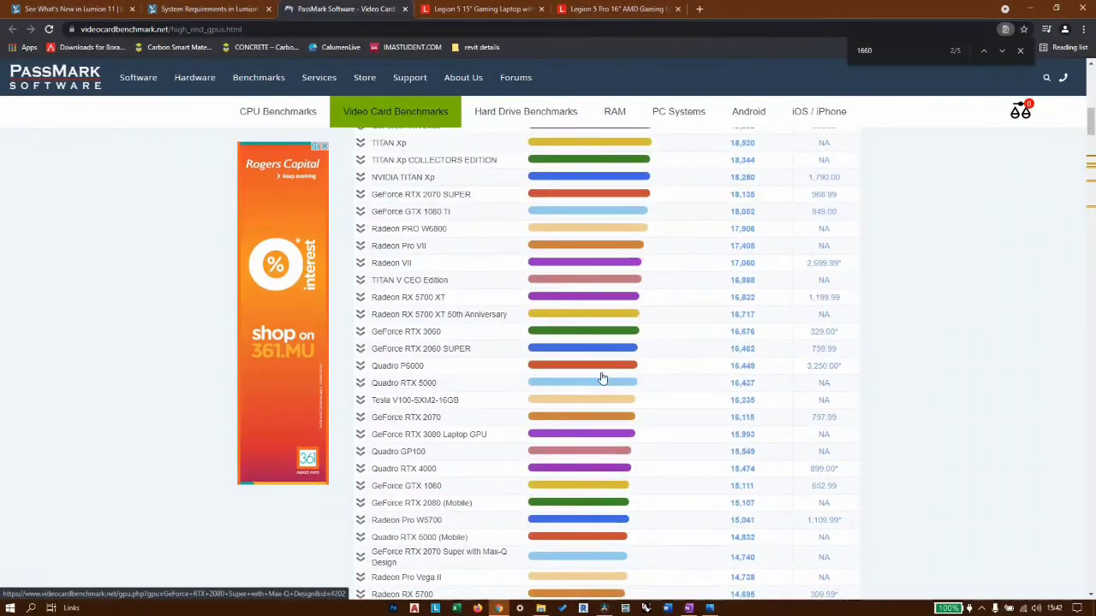
pyautogui.click(616, 9)
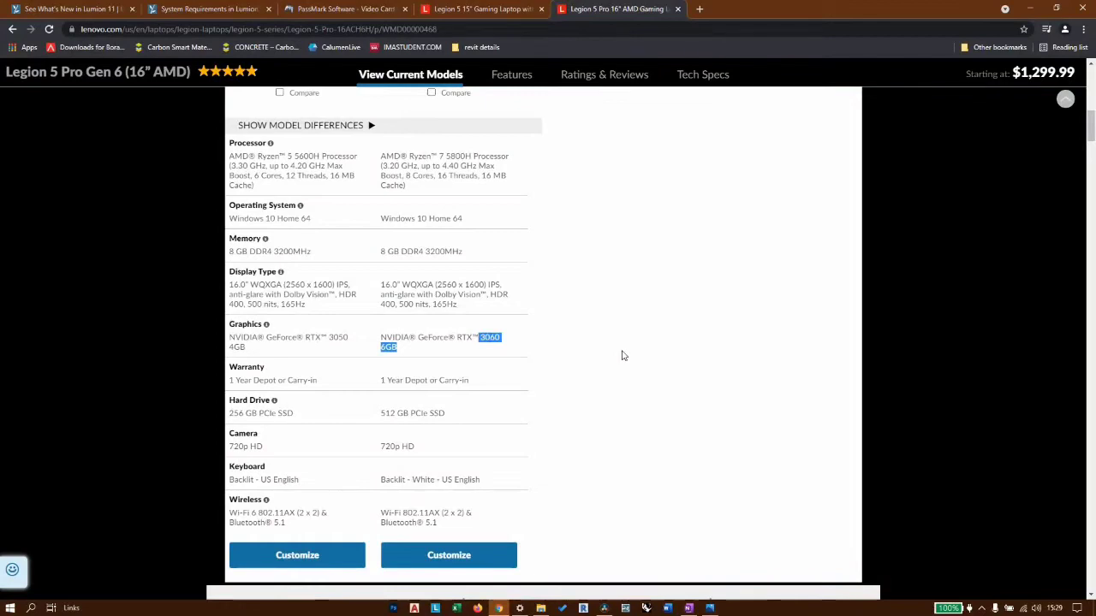
pyautogui.moveTo(662, 364)
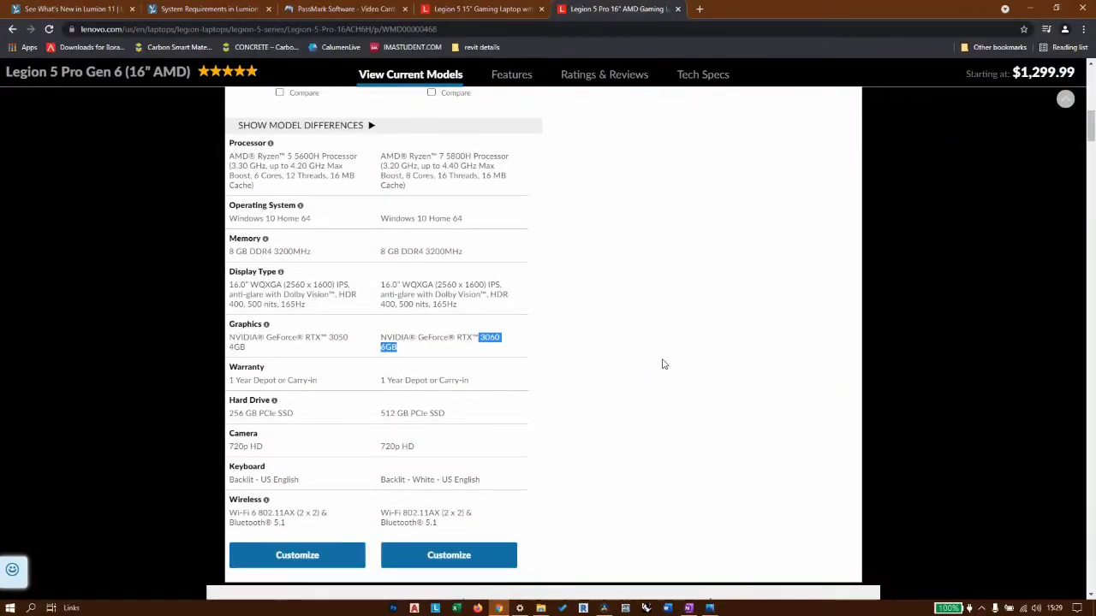
pyautogui.scroll(3)
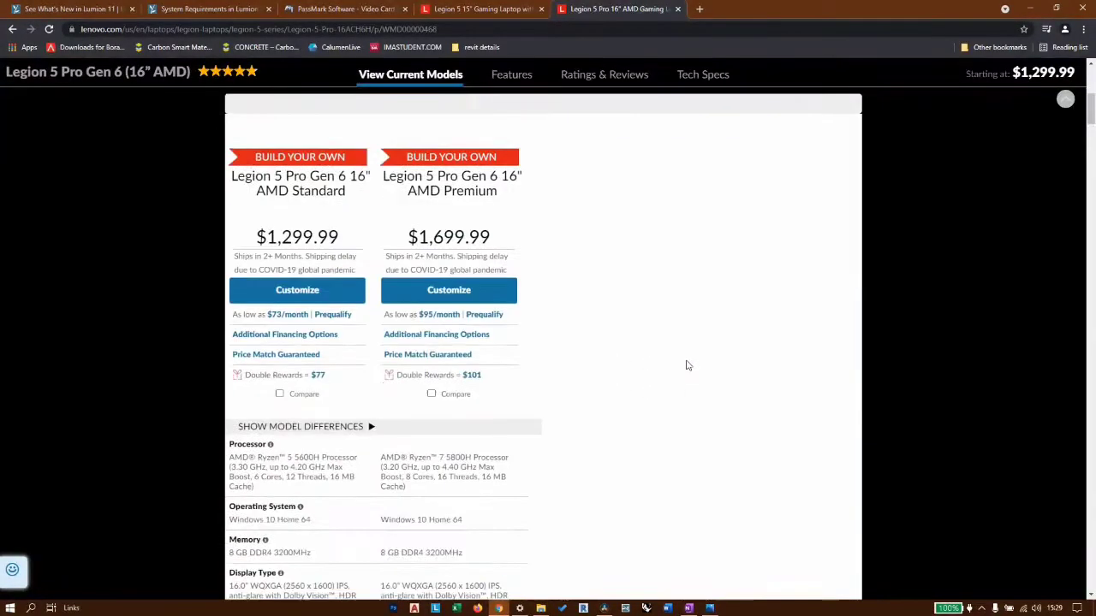